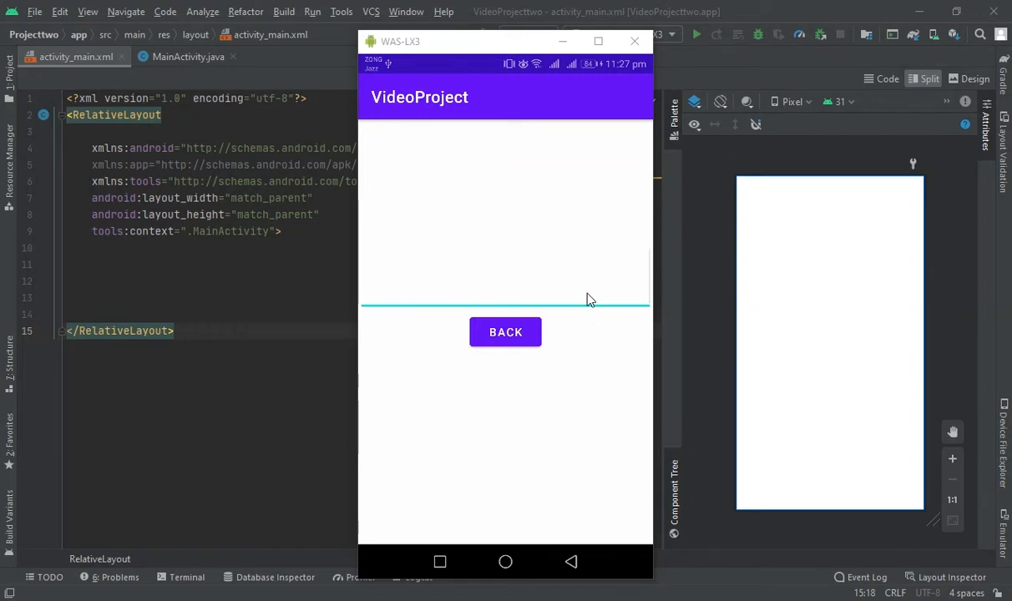
mouse_move(606, 303)
type("Yiig")
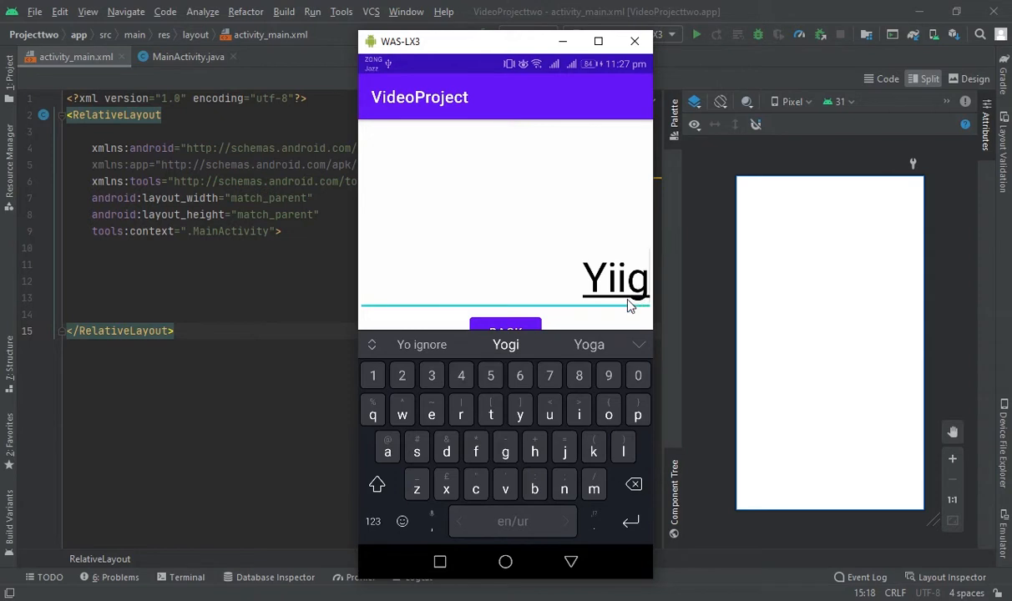
mouse_move(547, 422)
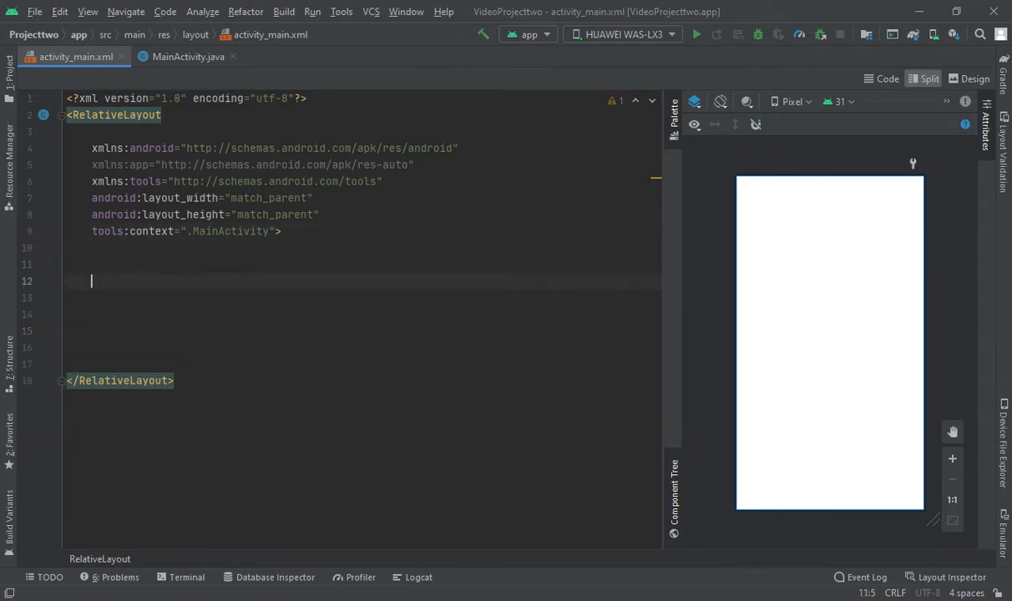
Add an EditText (match_parent width, wrap_content height, id editText) and begin a Button below
type("<")
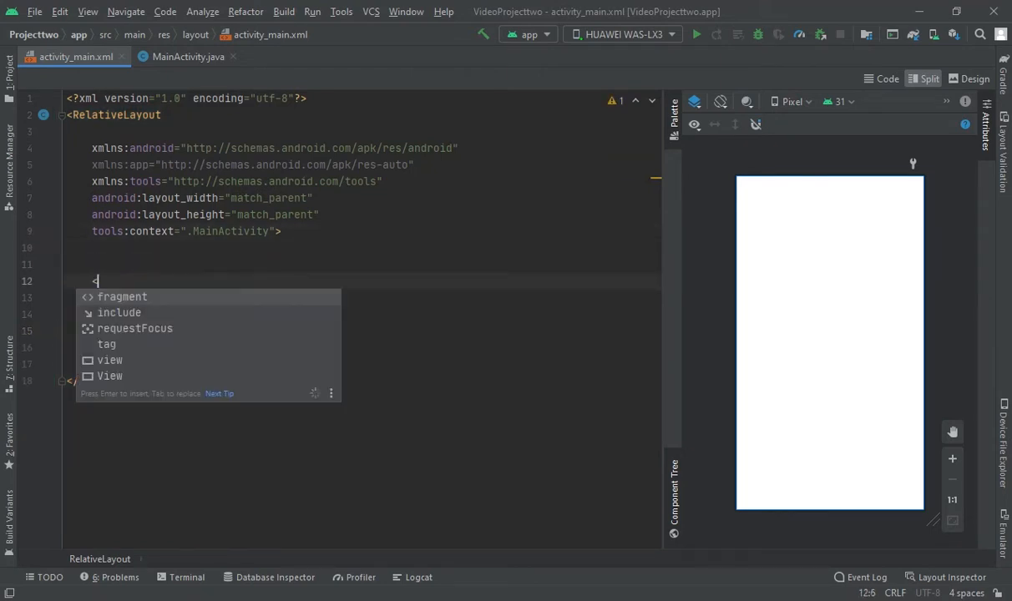
type("EditText")
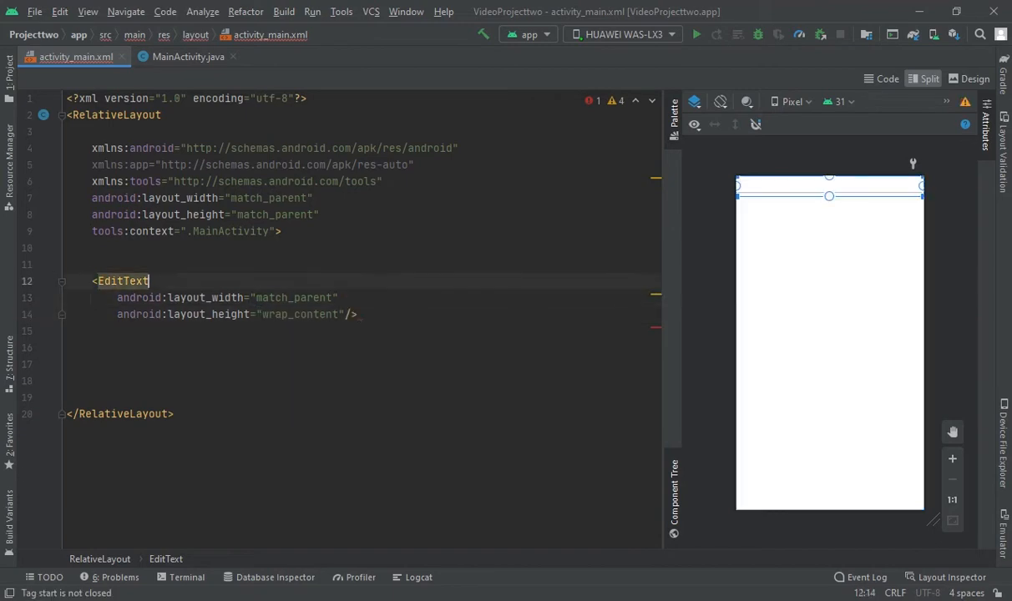
type("android:id=\"@+id/editText")
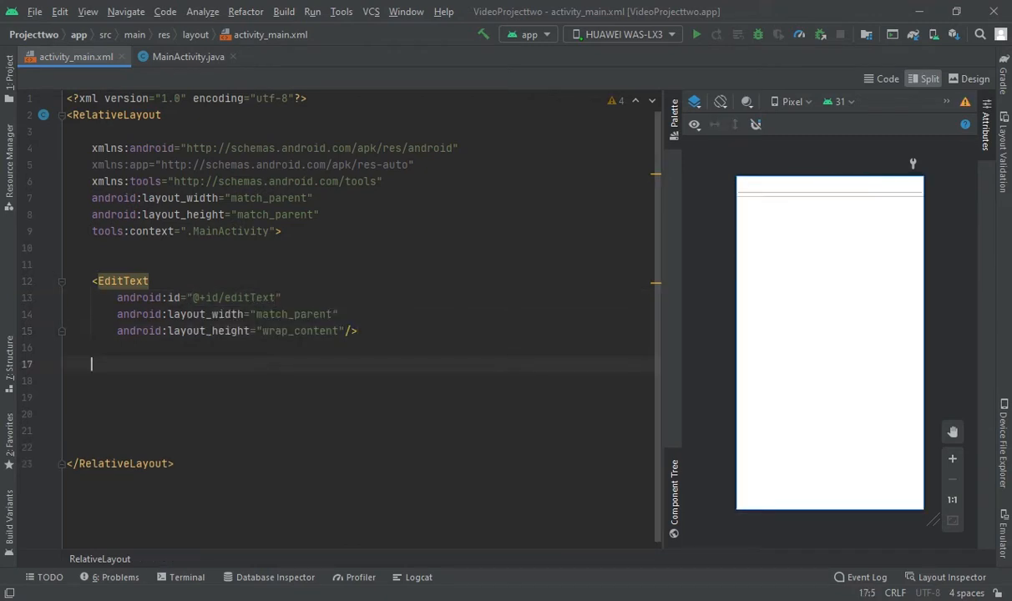
type("<Button")
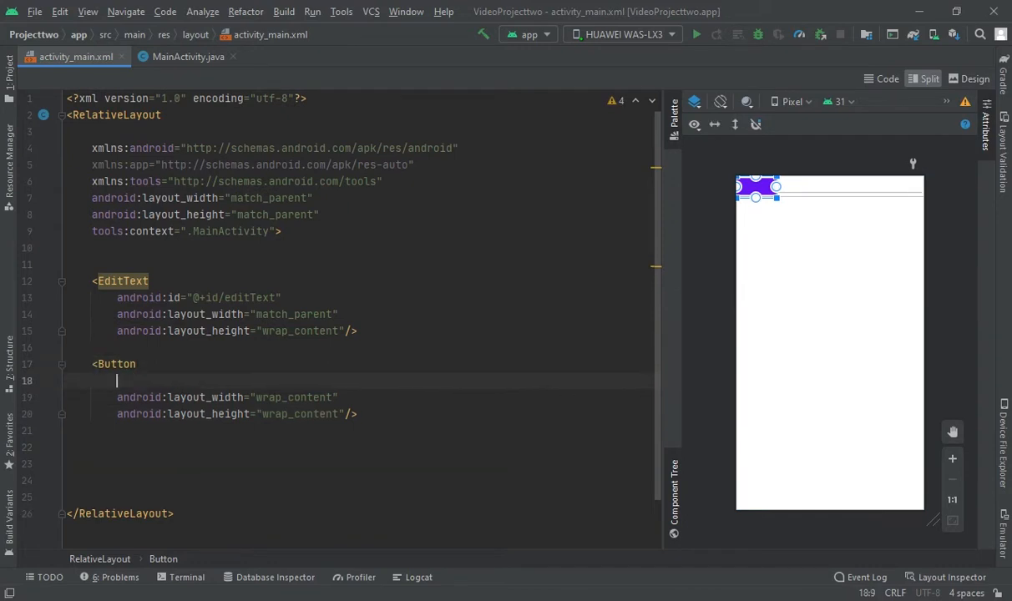
Give the Button android:id "@+id/backspaceButton" and layout_centerInParent="true"
type("android:id=\"@+id/\"")
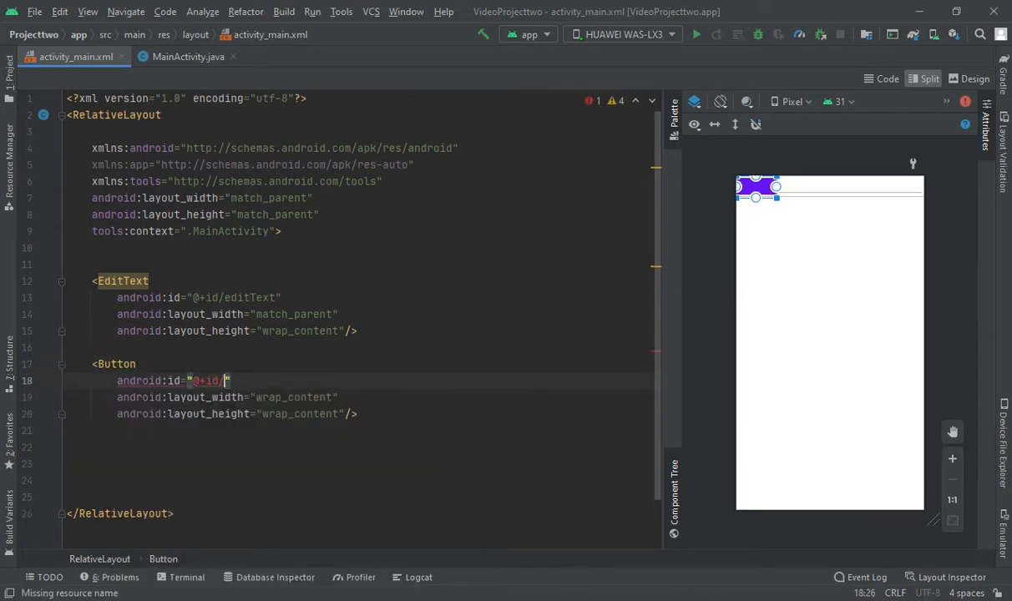
type("backspace")
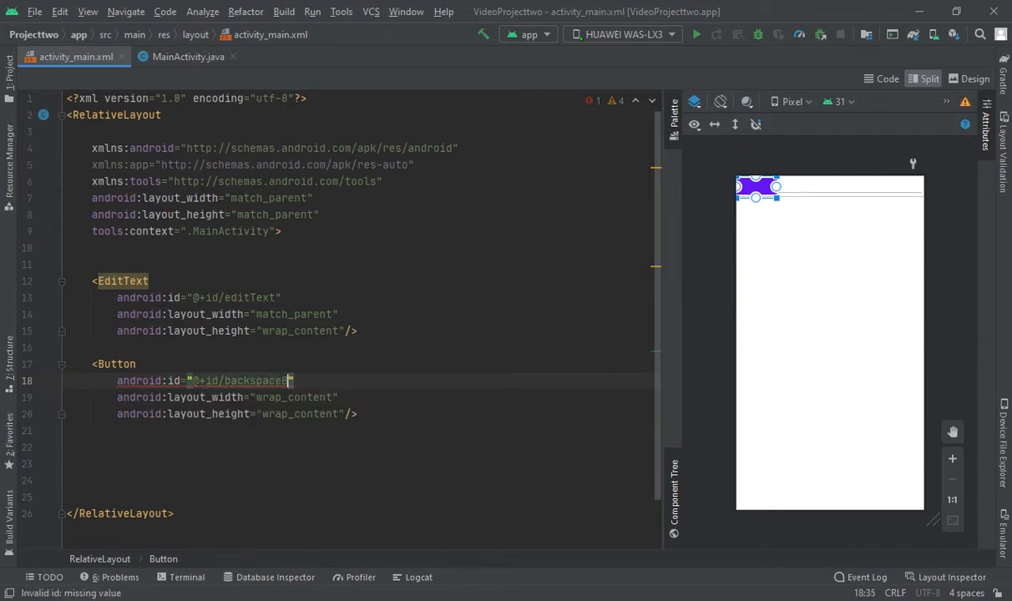
type("Button")
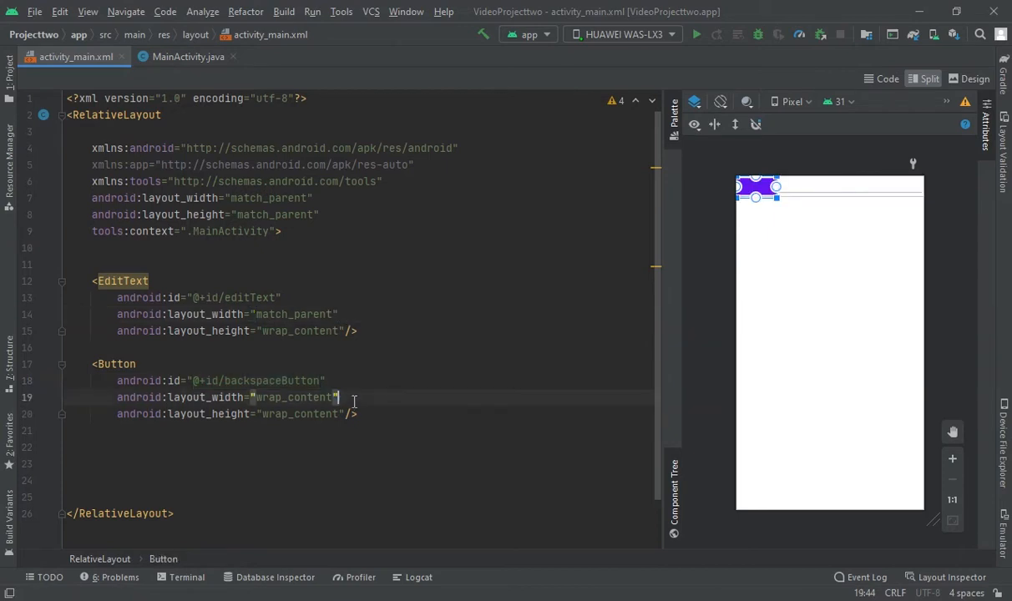
type("centerInParent=\"true")
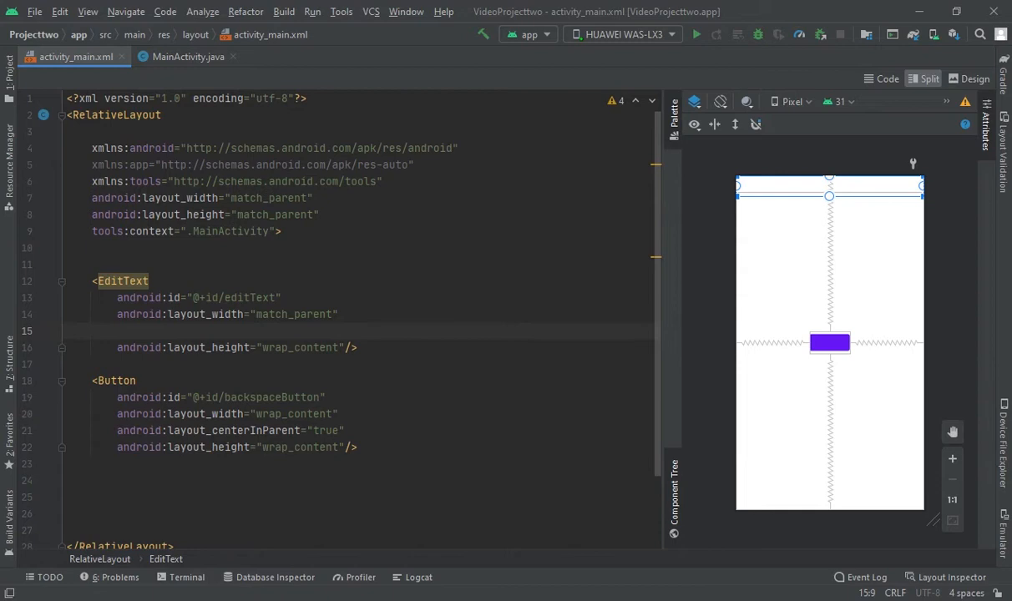
type("android:layout_above=\"@+id/")
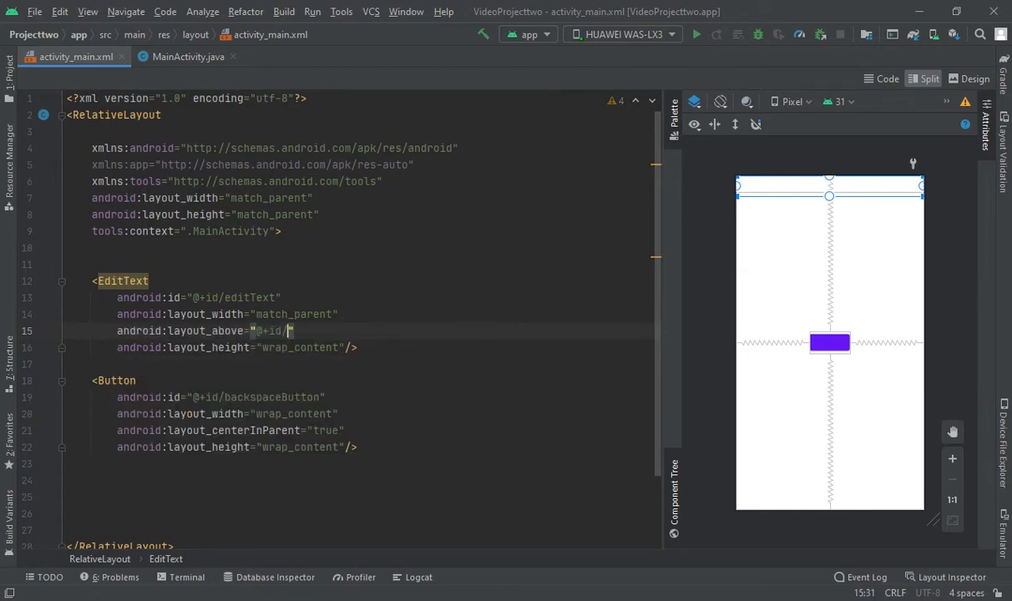
type("backspaceButton")
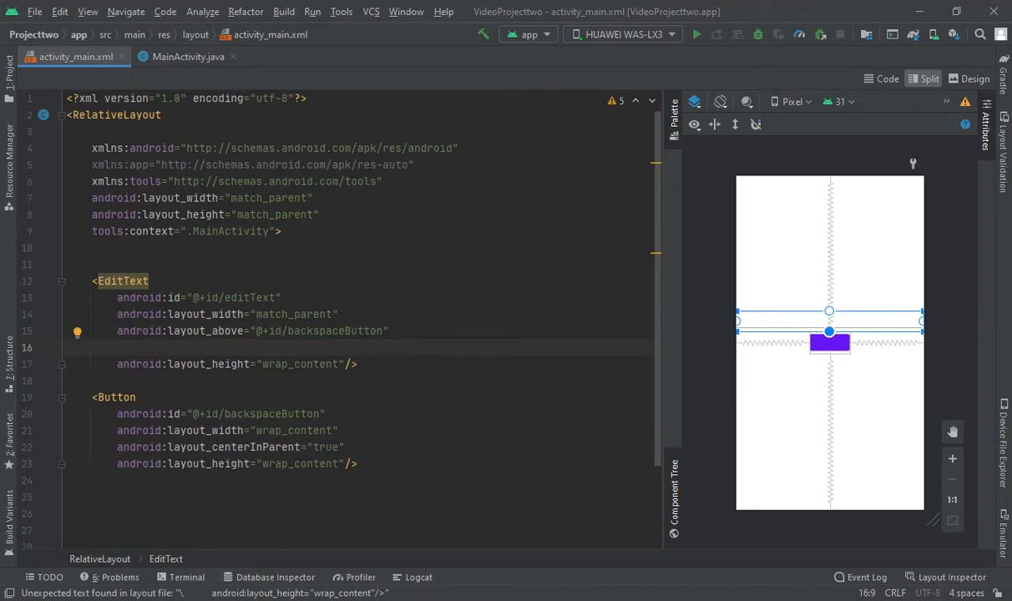
type("tex")
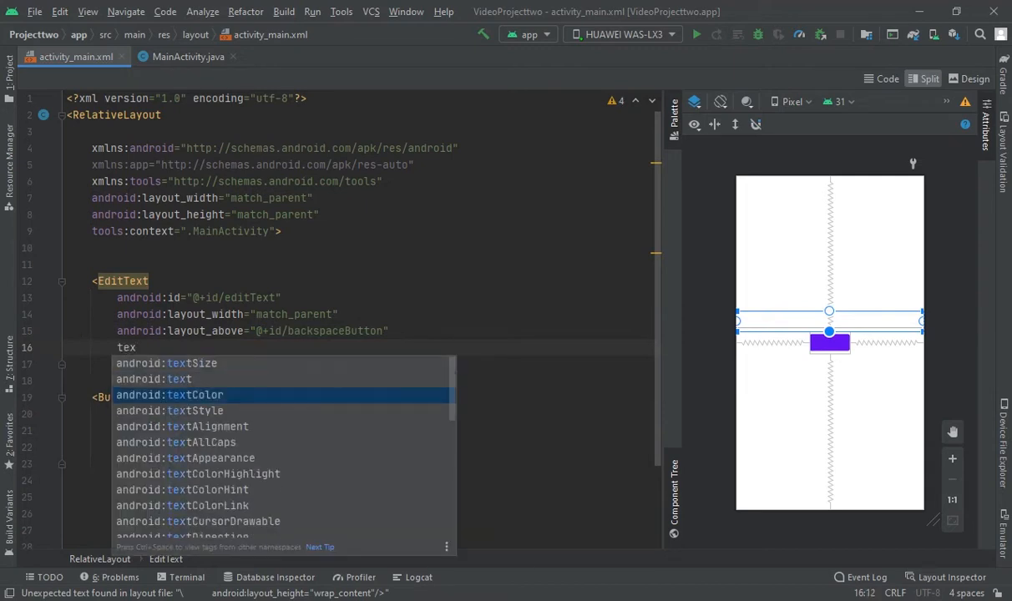
left_click(169, 394)
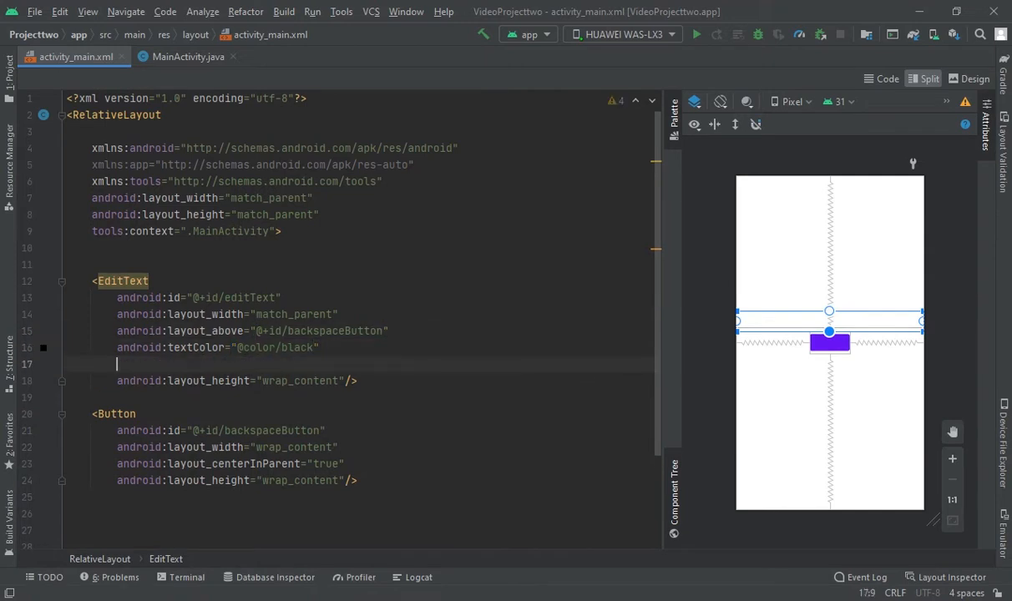
type("android:textSize=\"")
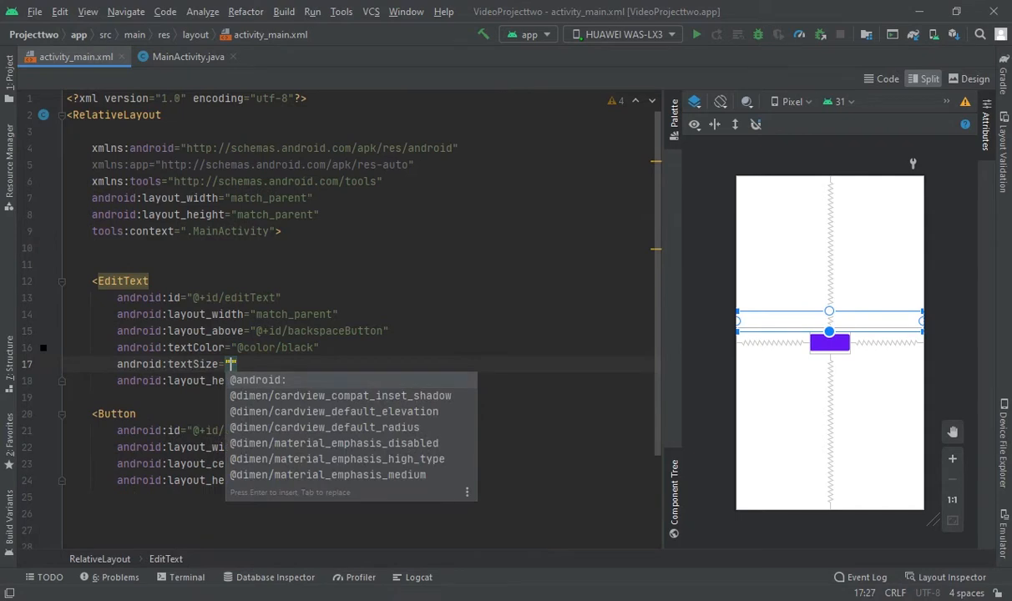
type("50sp")
type("android")
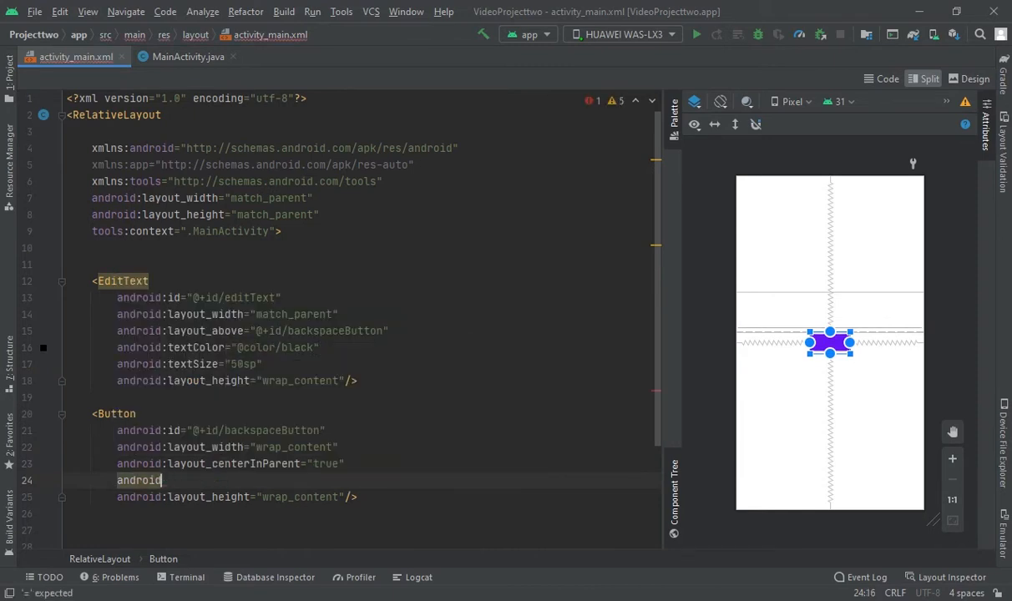
Set the Button's text to "back" and check MainActivity's editText and backspaceButton fields
type("text=\"back\"")
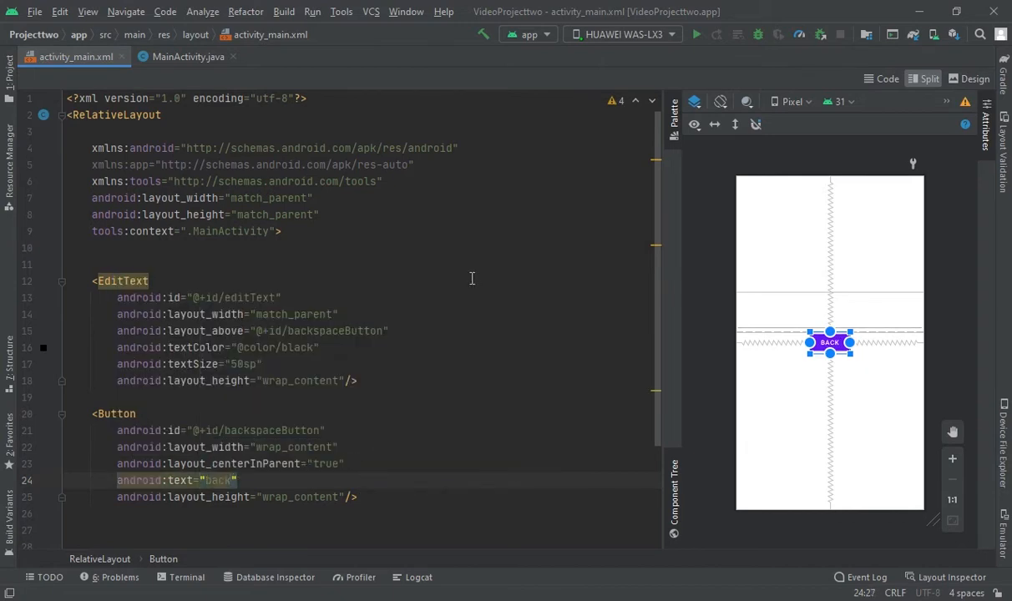
left_click(187, 56)
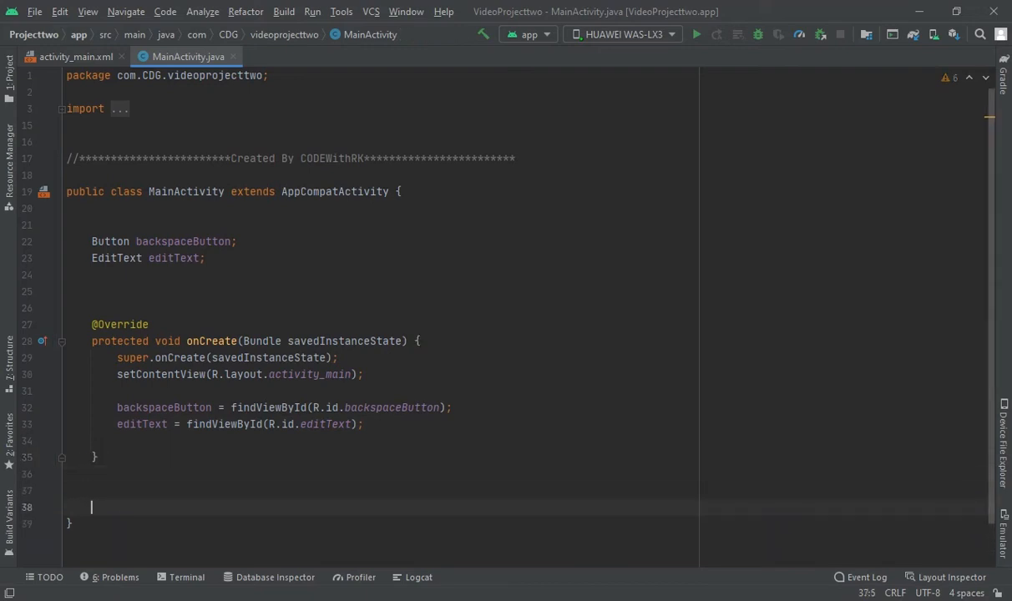
left_click(76, 56)
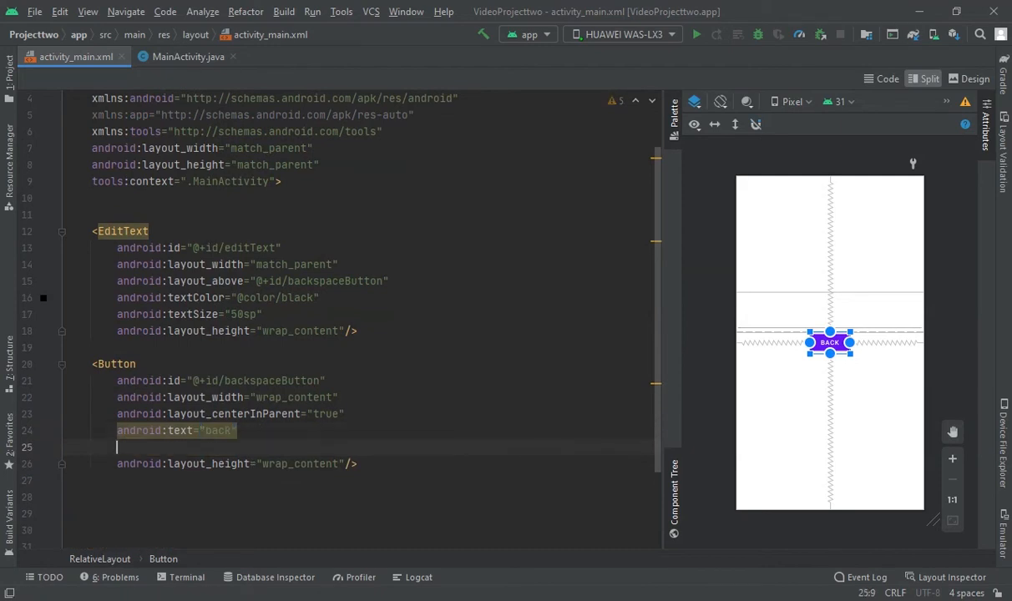
Set android:onClick="backspaceButton" on the Button and bring up the missing-handler quick fix
type("android:onClick=\"")
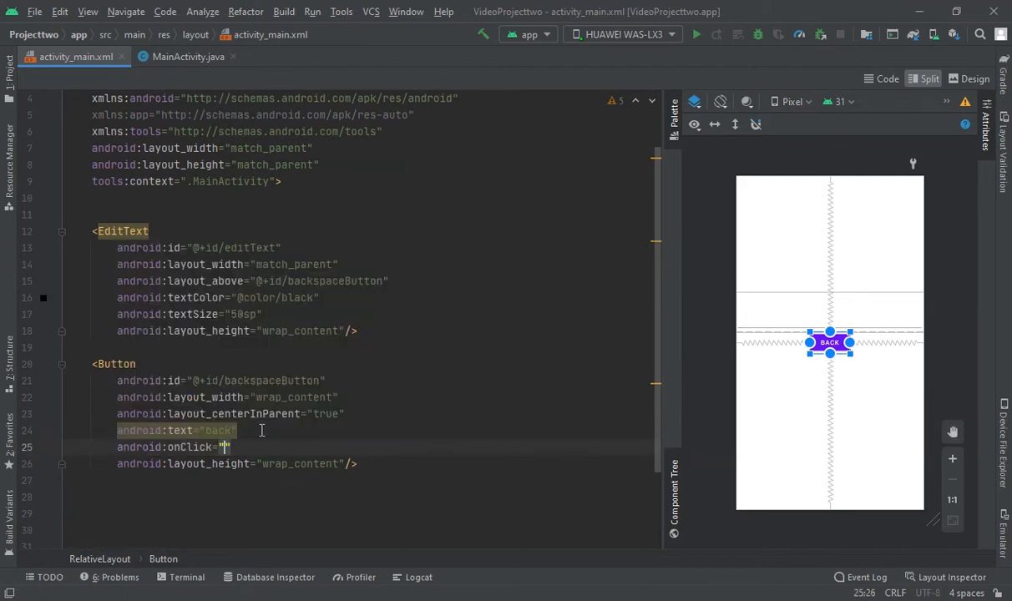
type("backspace")
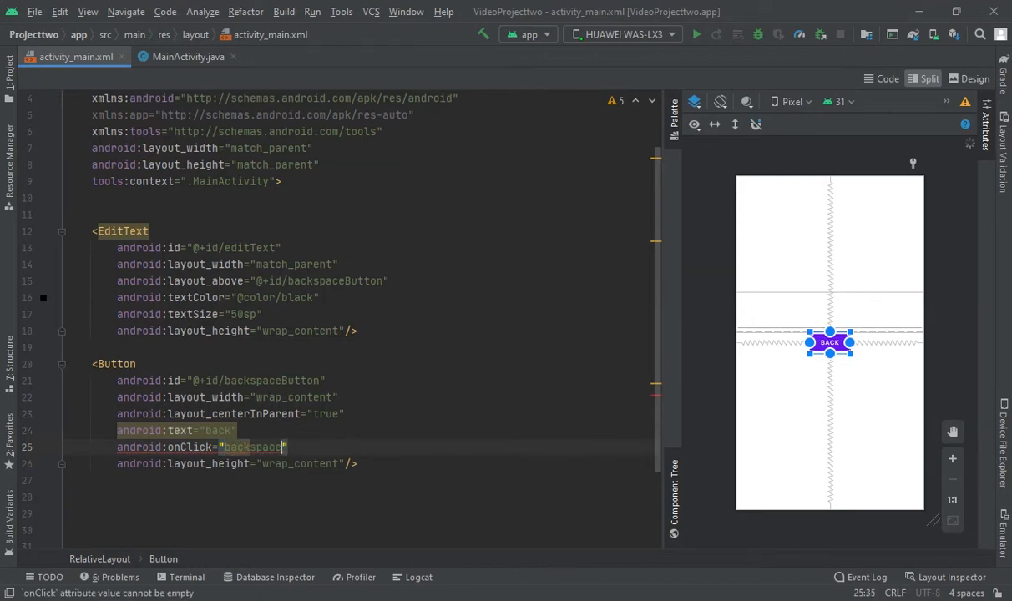
type("Button")
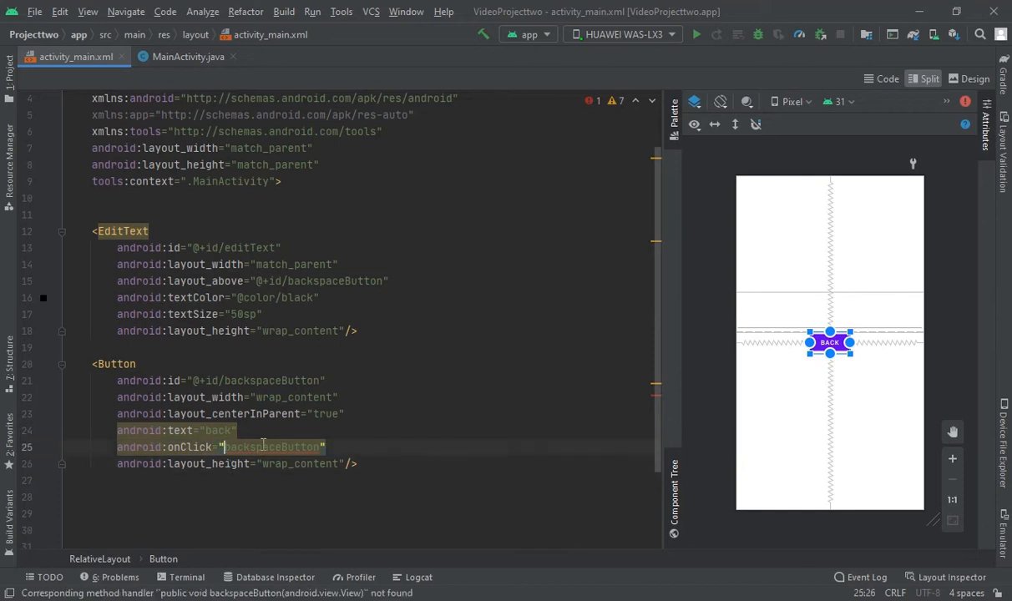
left_click(83, 443)
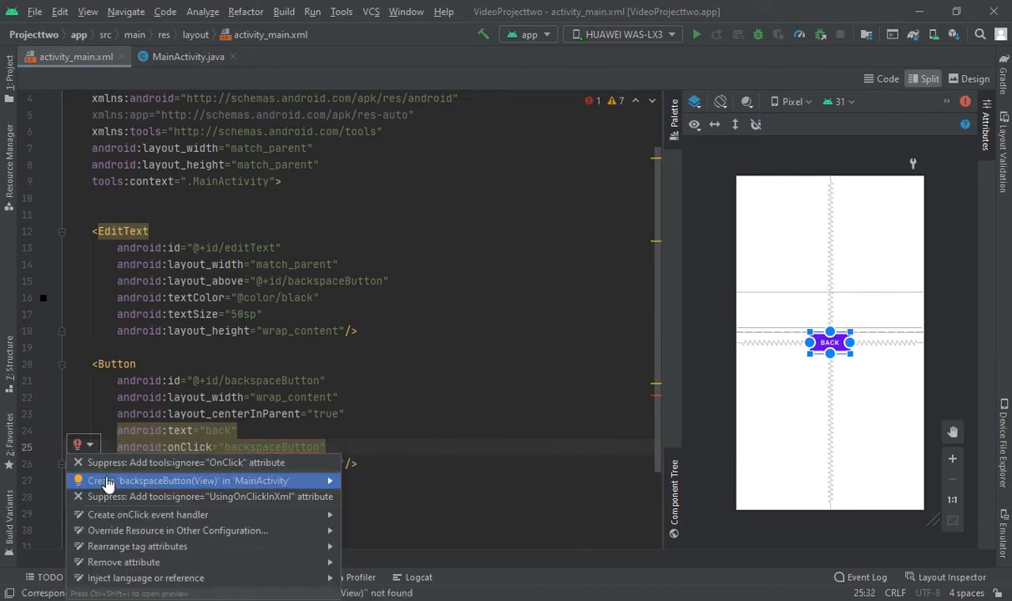
mouse_move(123, 497)
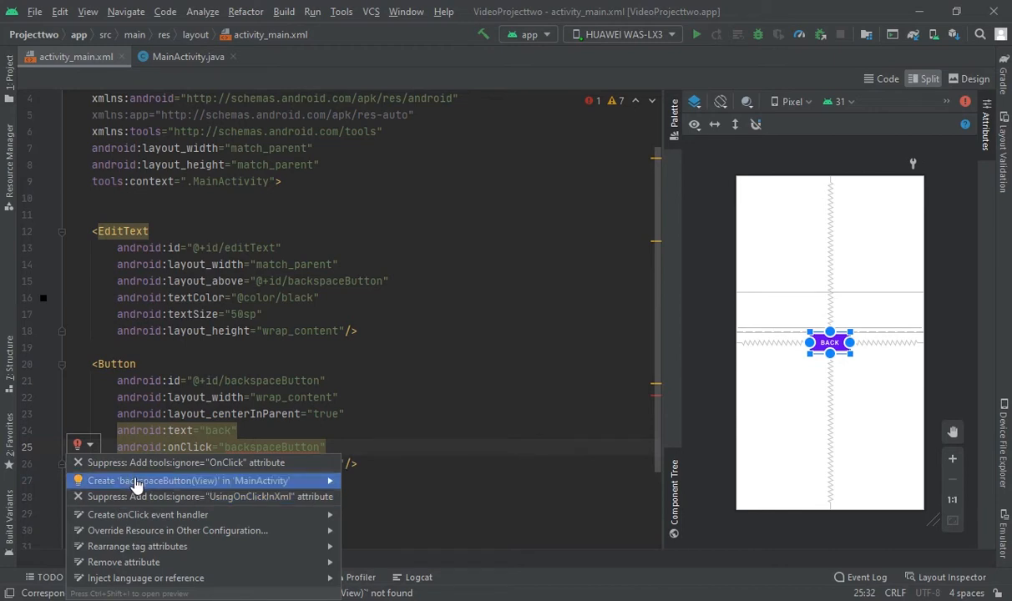
Create 'backspaceButton(View)' in 'MainActivity' from the quick-fix menu
left_click(188, 480)
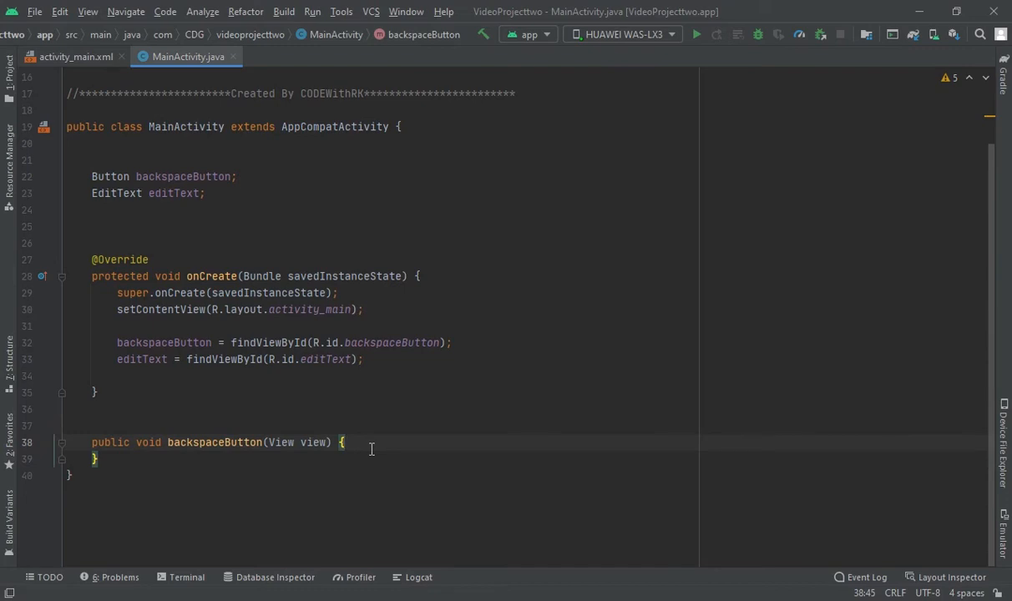
Inside backspaceButton(), write String word = editText.getText().toString();
key("enter")
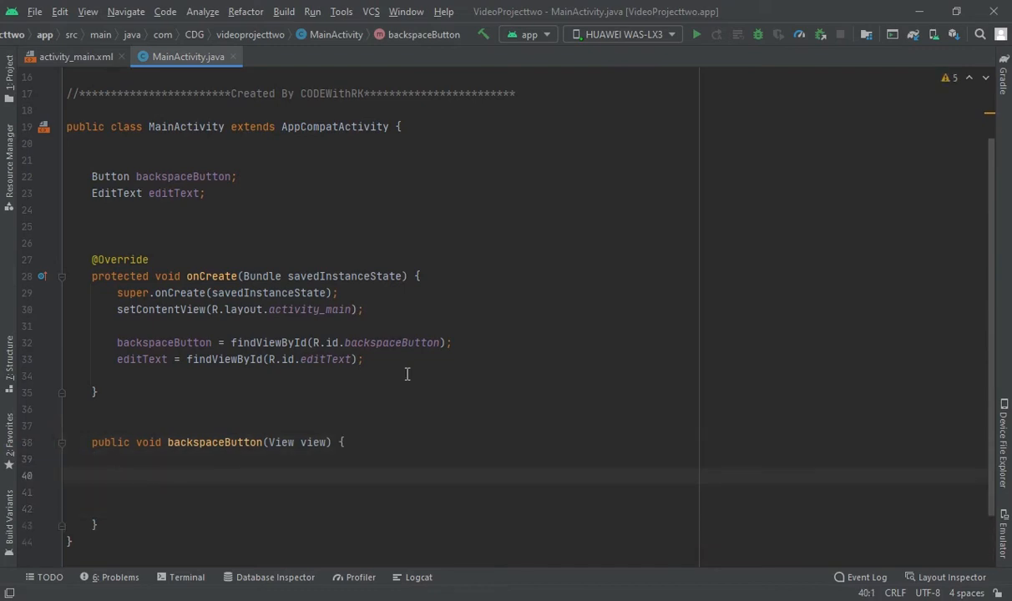
left_click(92, 476)
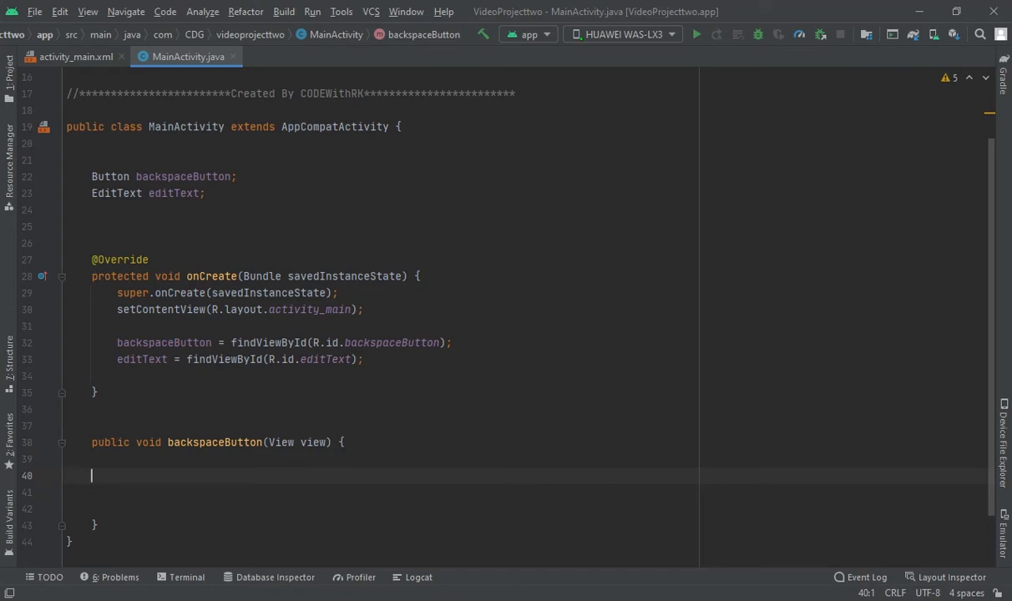
type("String")
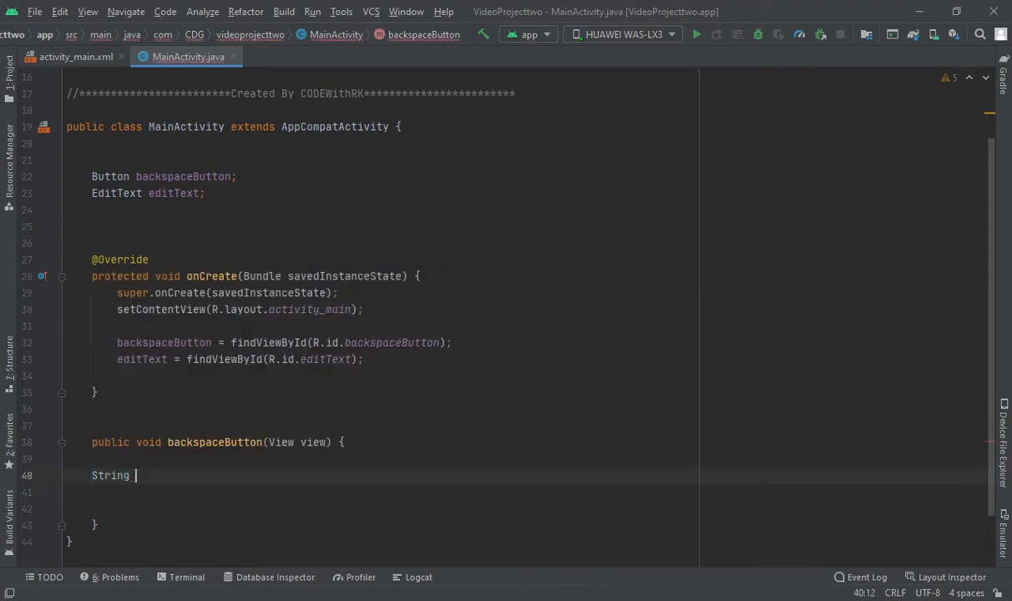
type("word =")
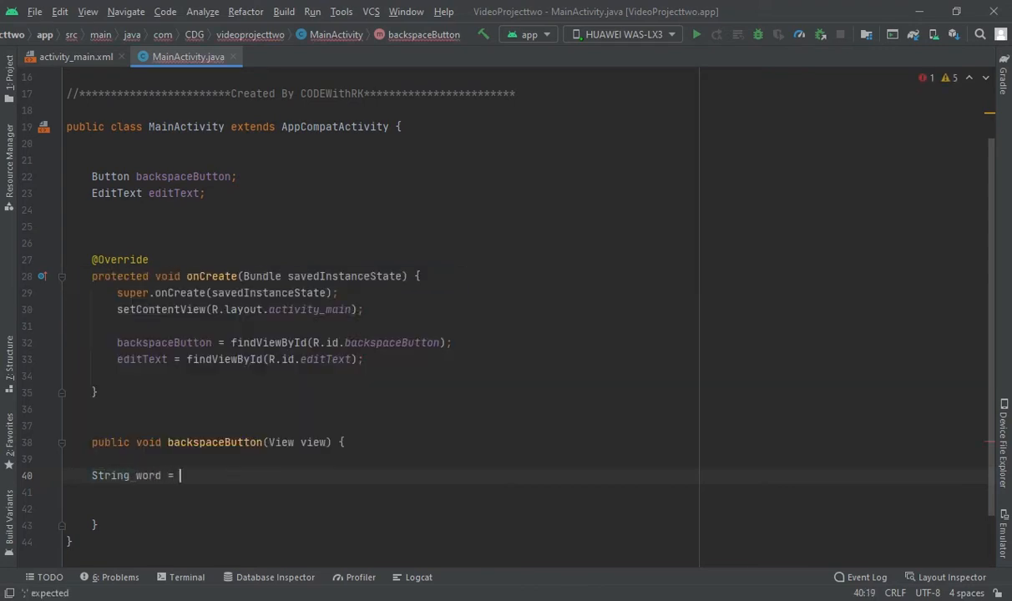
type("editText")
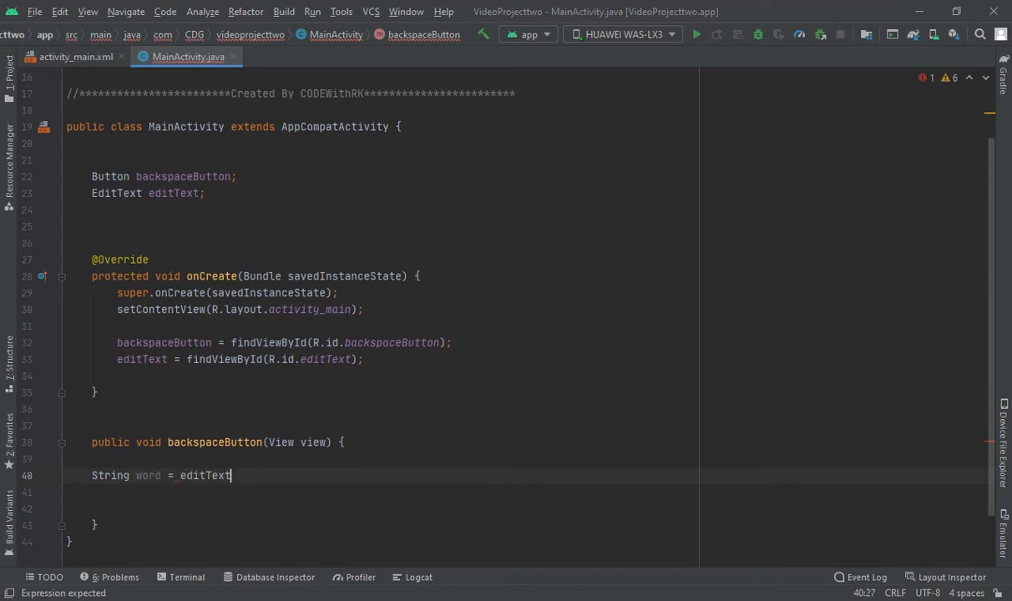
type(".get")
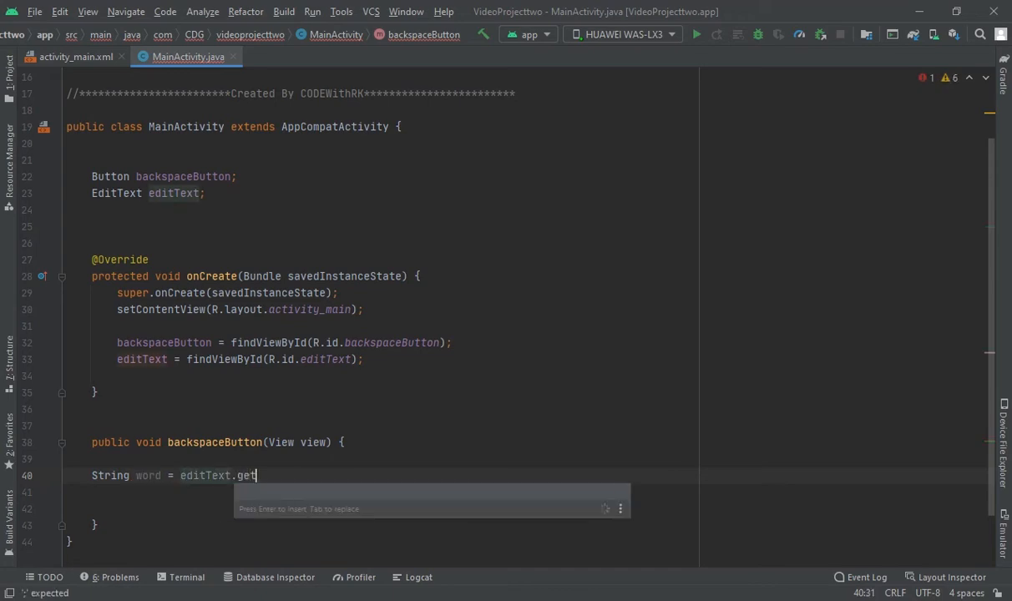
type("Te")
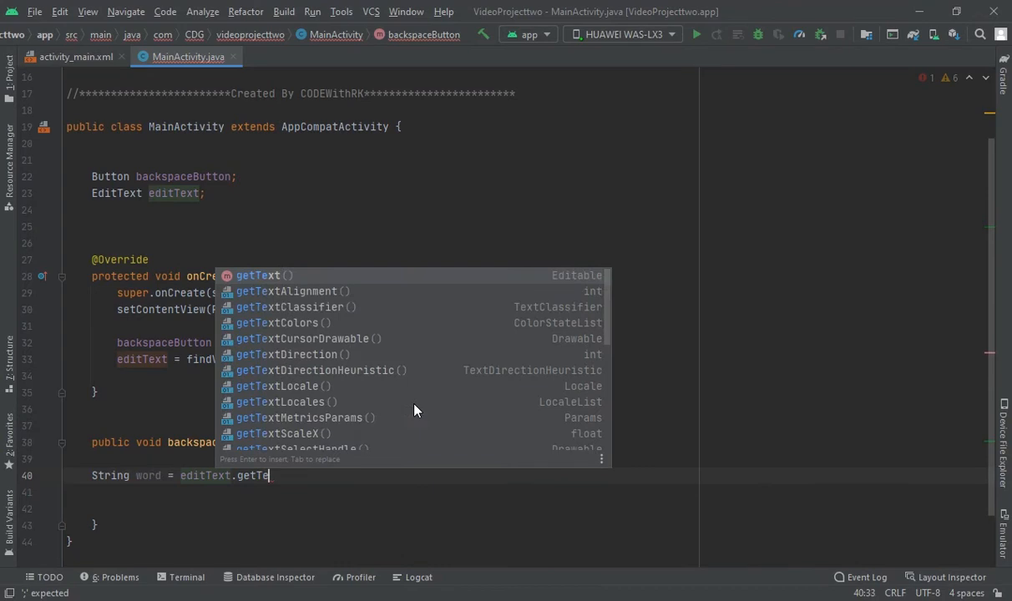
type("Text().toString();")
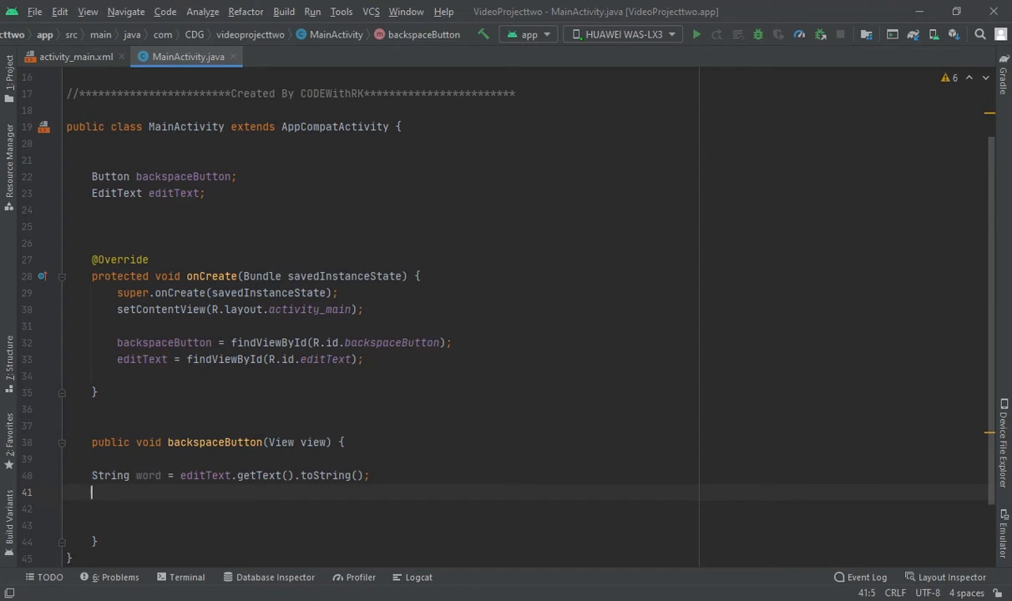
Add int input = word.length(); below it
type("int input =")
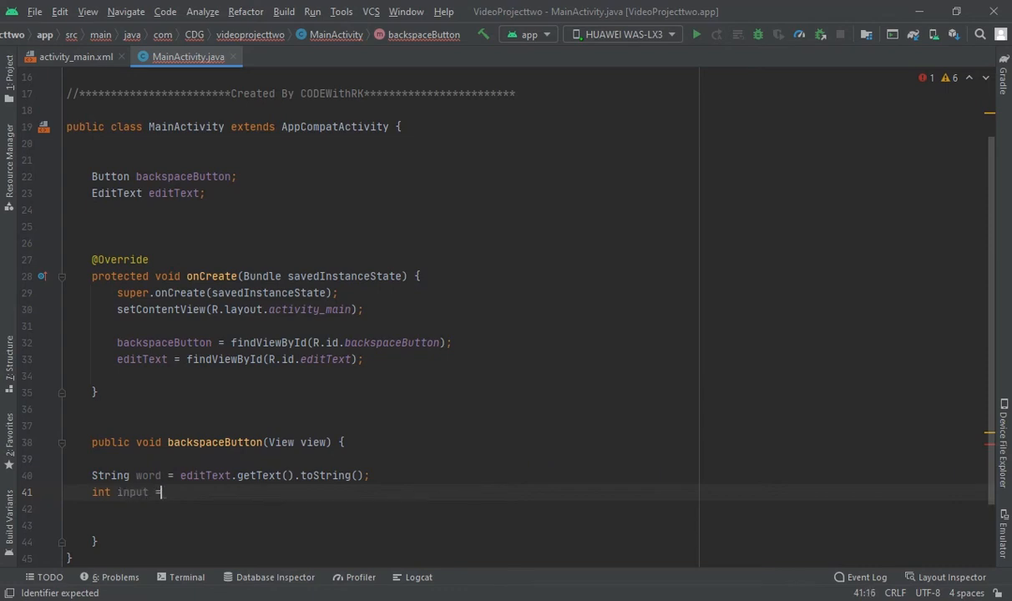
type("word")
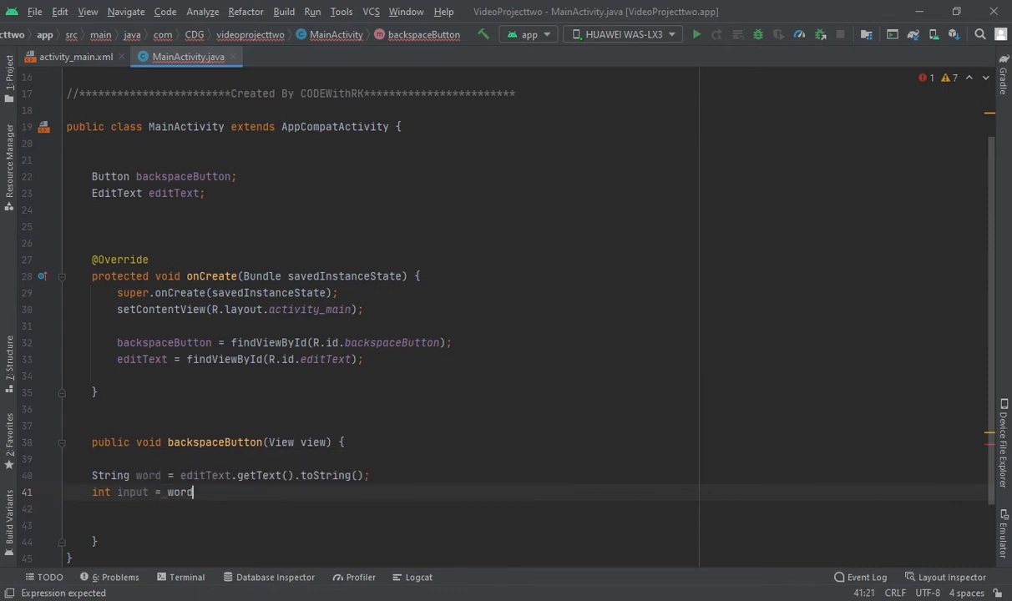
type(".length();")
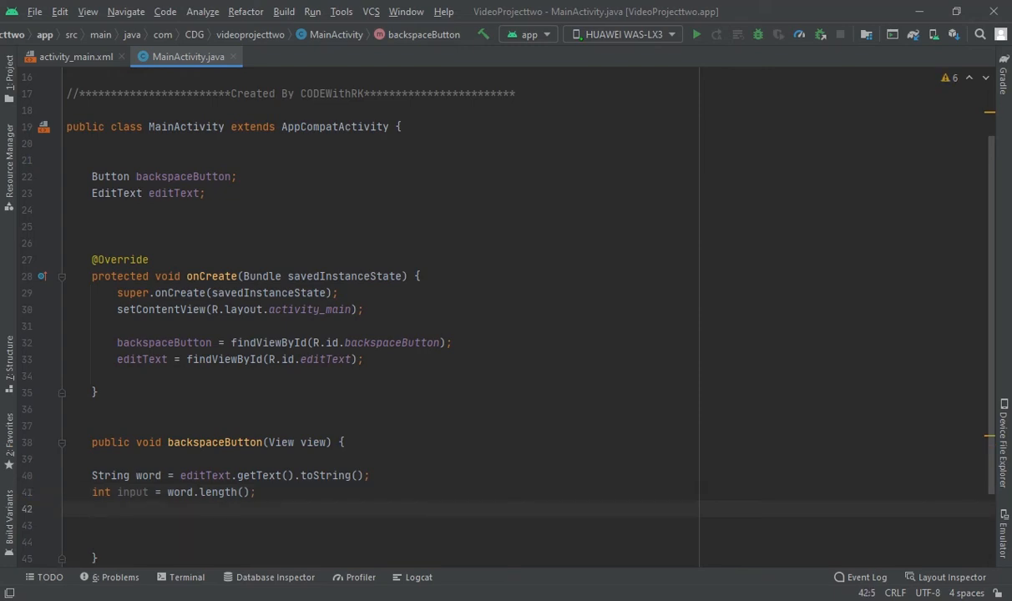
Add if (input > 0) { editText.setText(word.substring(0, input - 1)); } to backspaceButton()
type("if (")
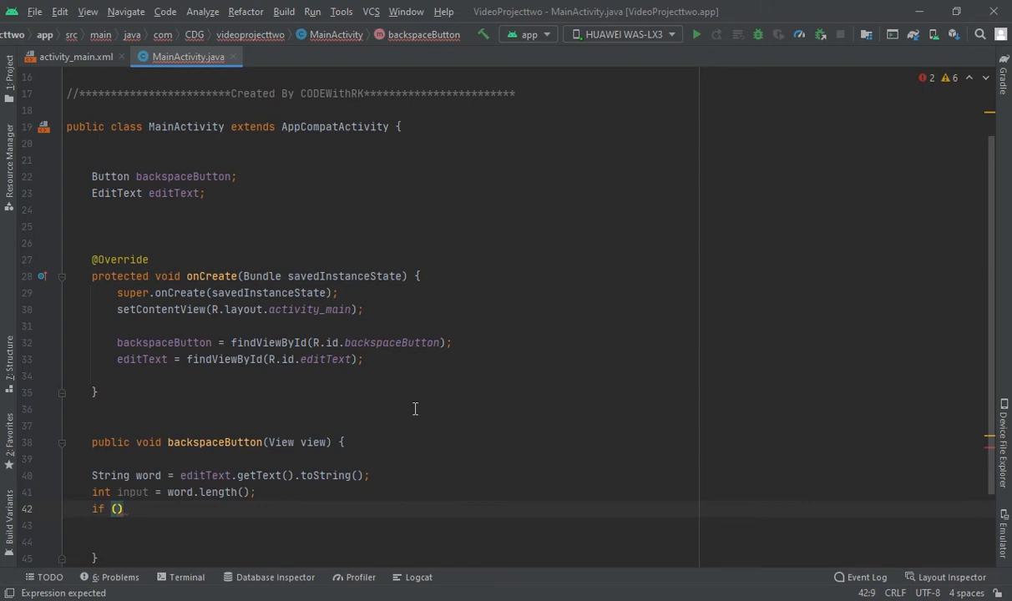
type("shouldShowRequestPermissionRationale")
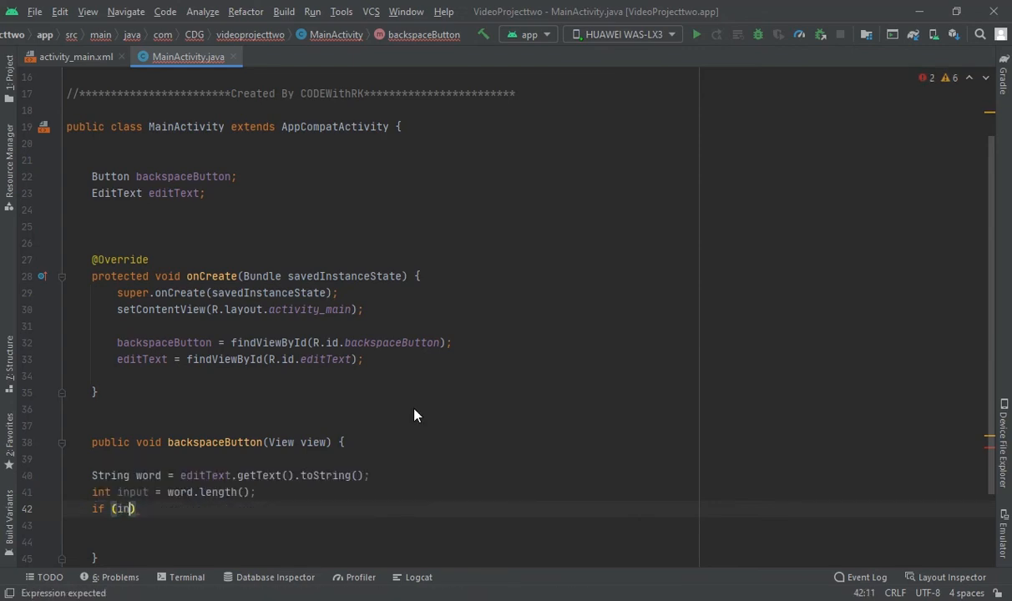
type("put >")
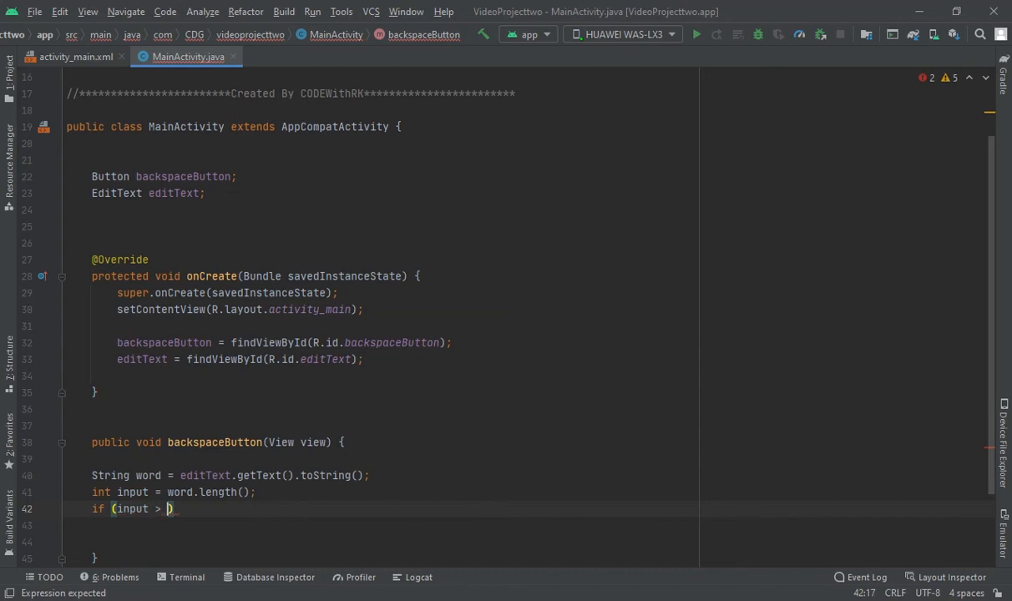
type("0")
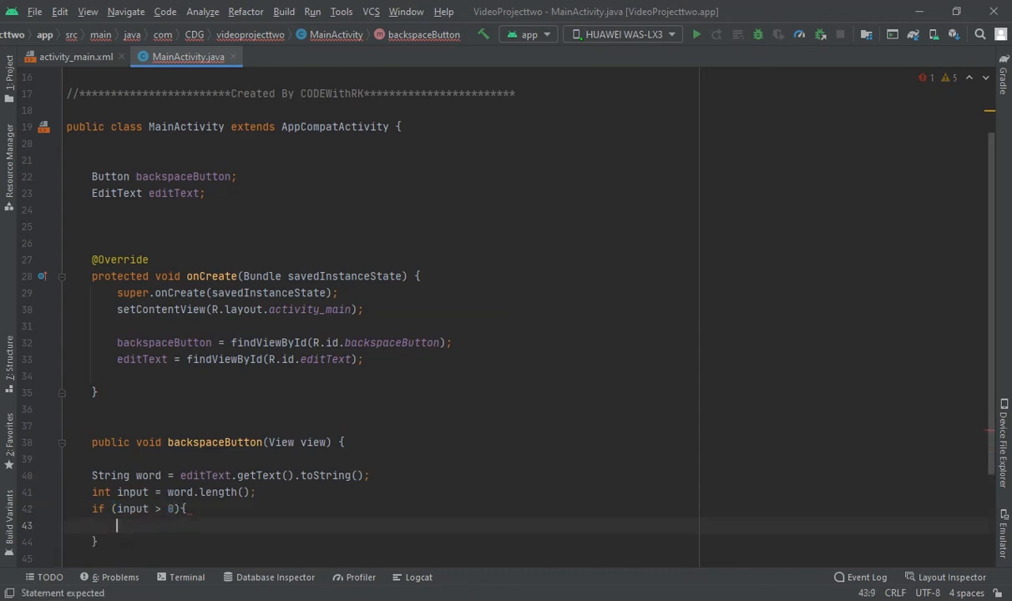
type("e")
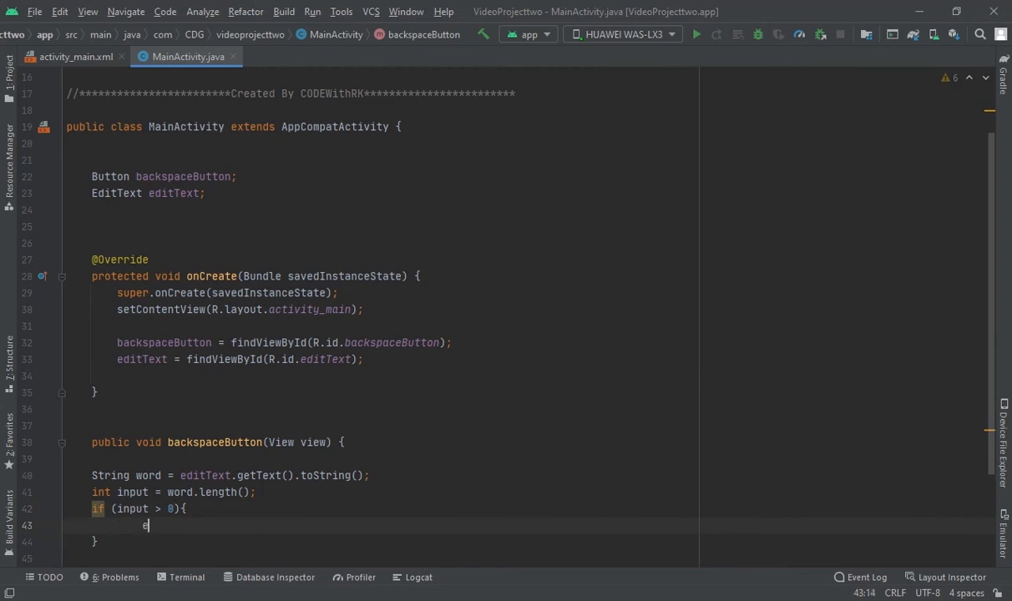
type("ditText.")
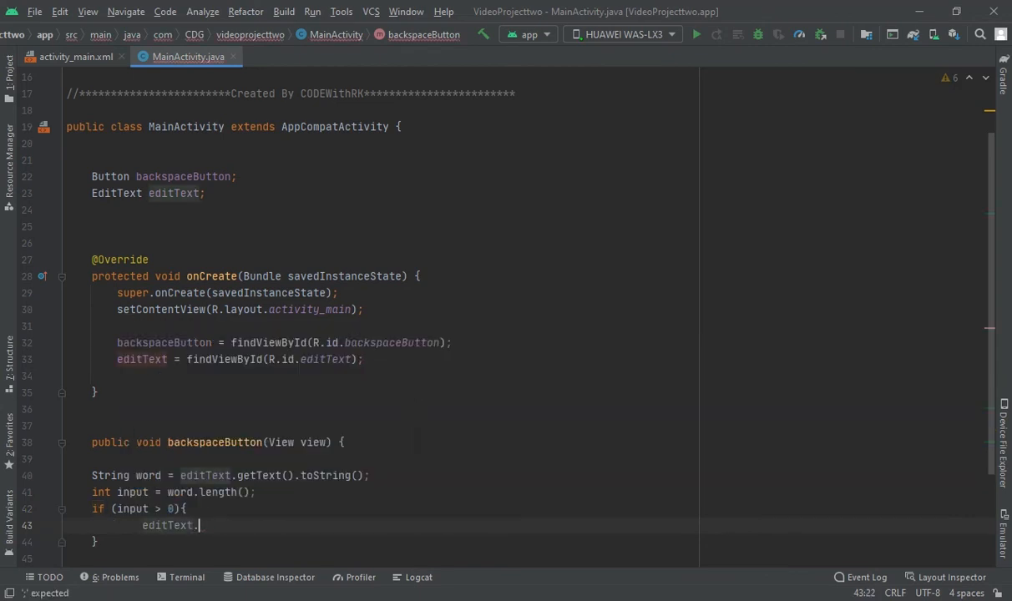
type("setText(")
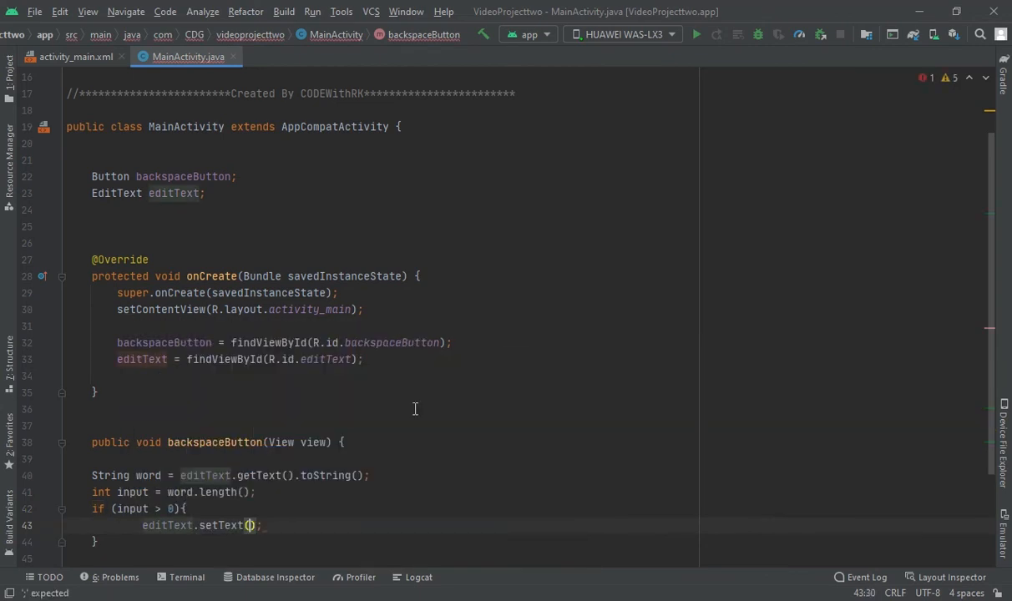
type("word")
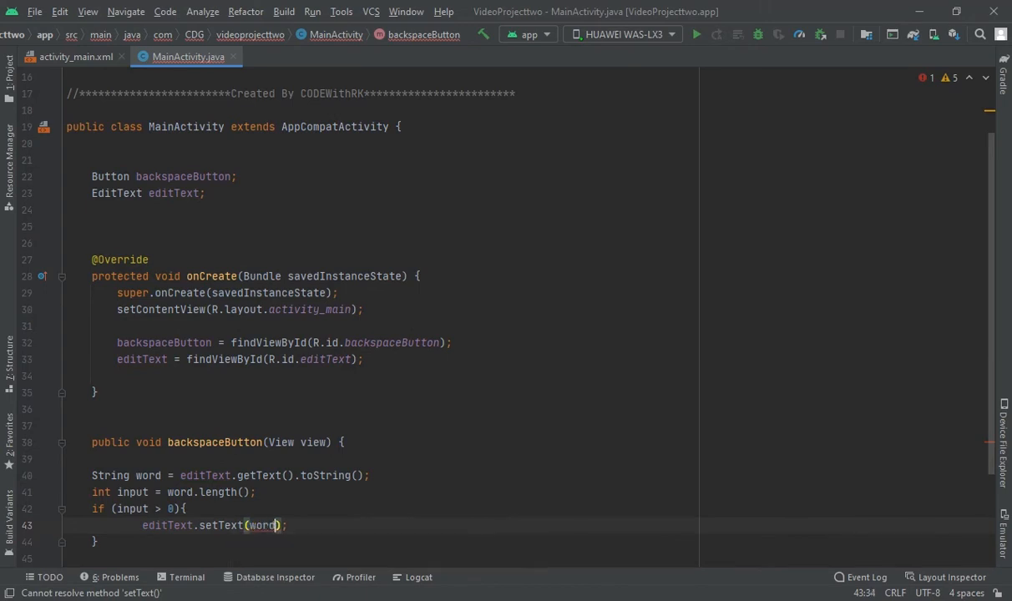
type(".substring()")
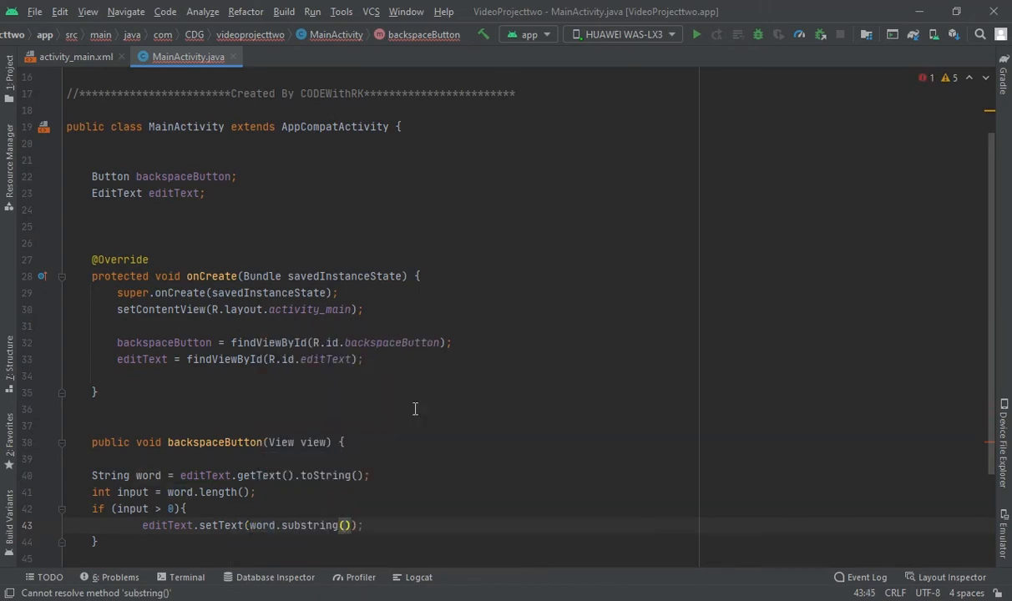
type("0,")
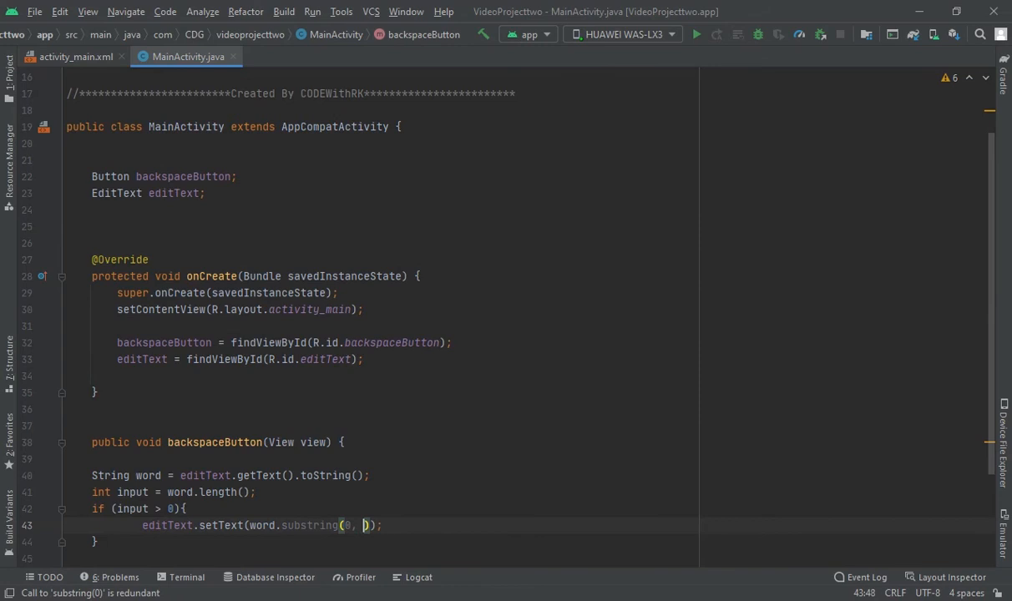
type("input - 1")
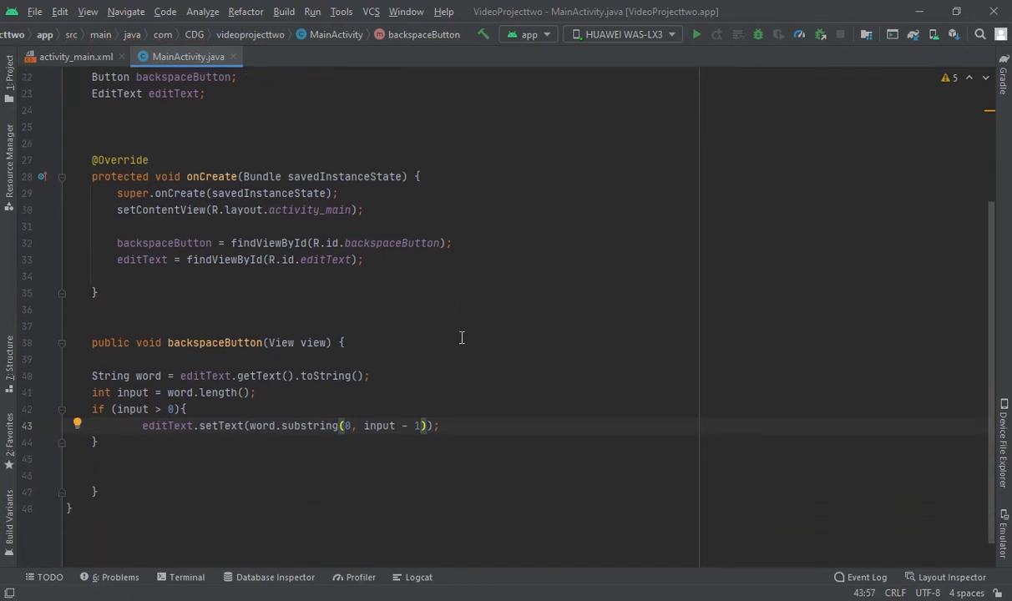
mouse_move(251, 371)
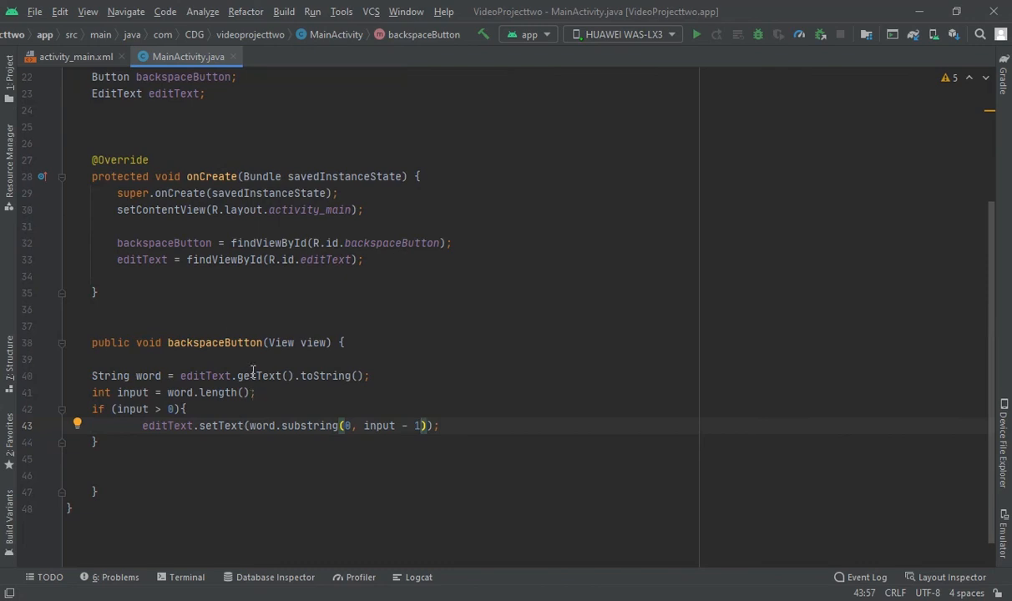
mouse_move(317, 453)
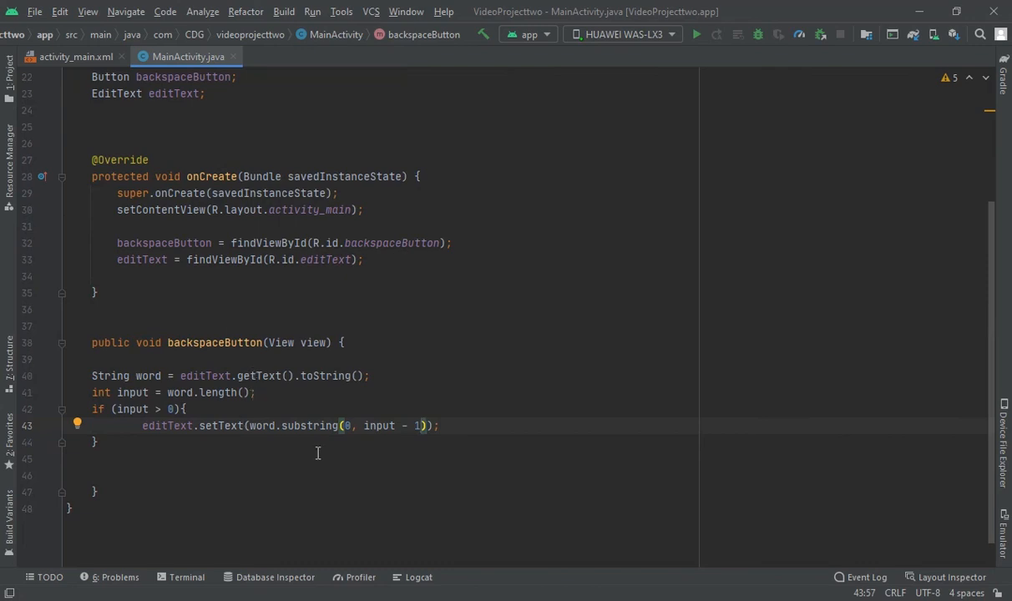
mouse_move(543, 157)
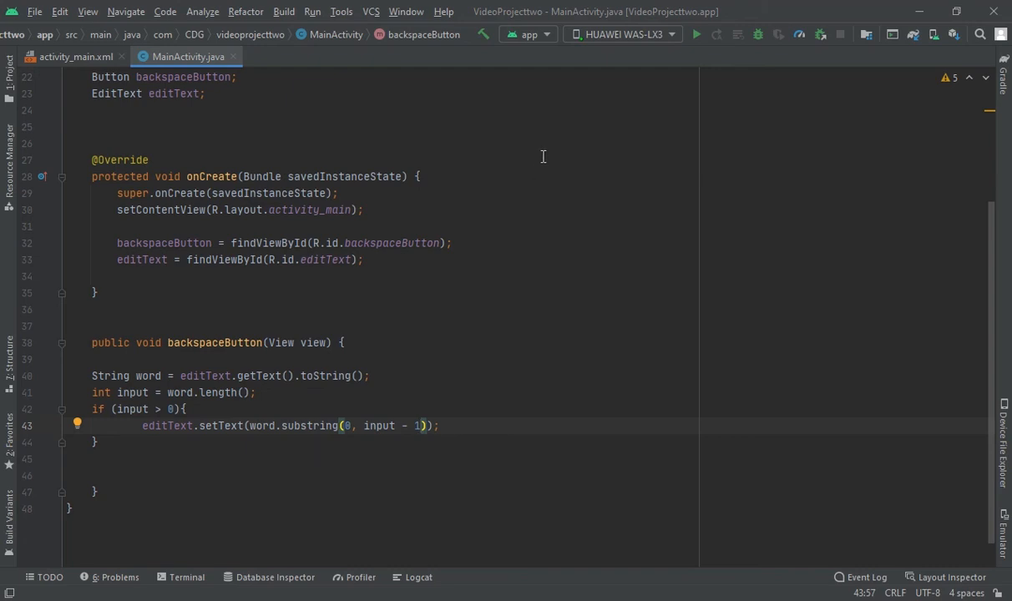
Run the app on the HUAWEI phone, tap BACK to trim Ufgh to Ufg, then refocus the field
left_click(696, 35)
type("Ufgh")
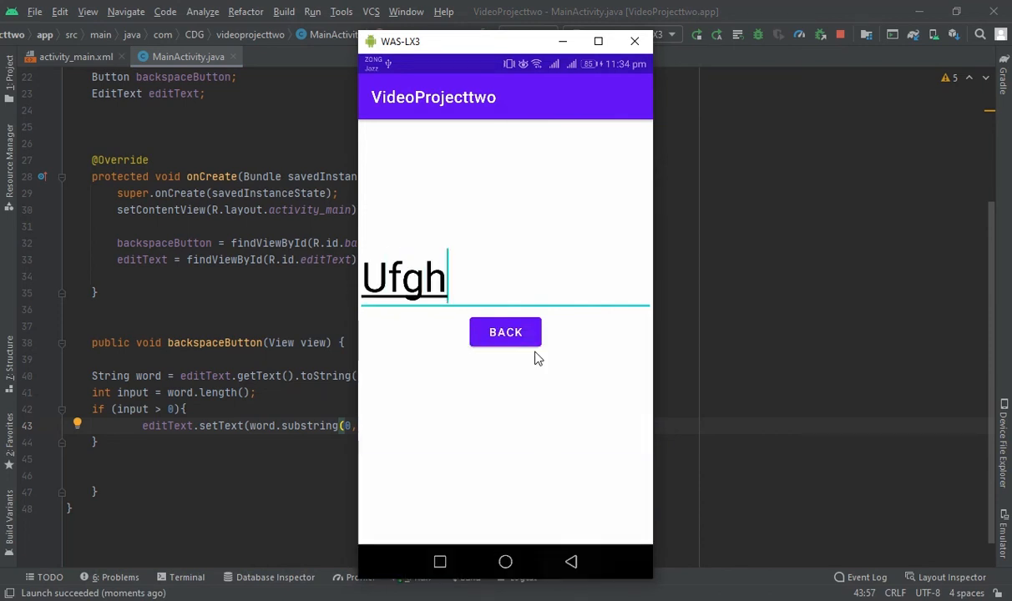
left_click(505, 332)
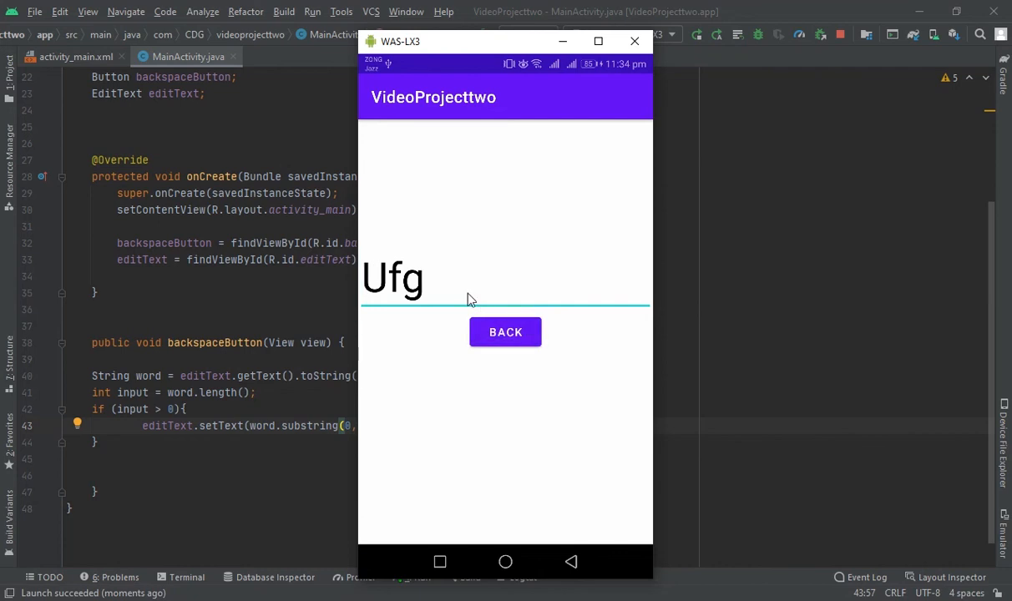
left_click(393, 278)
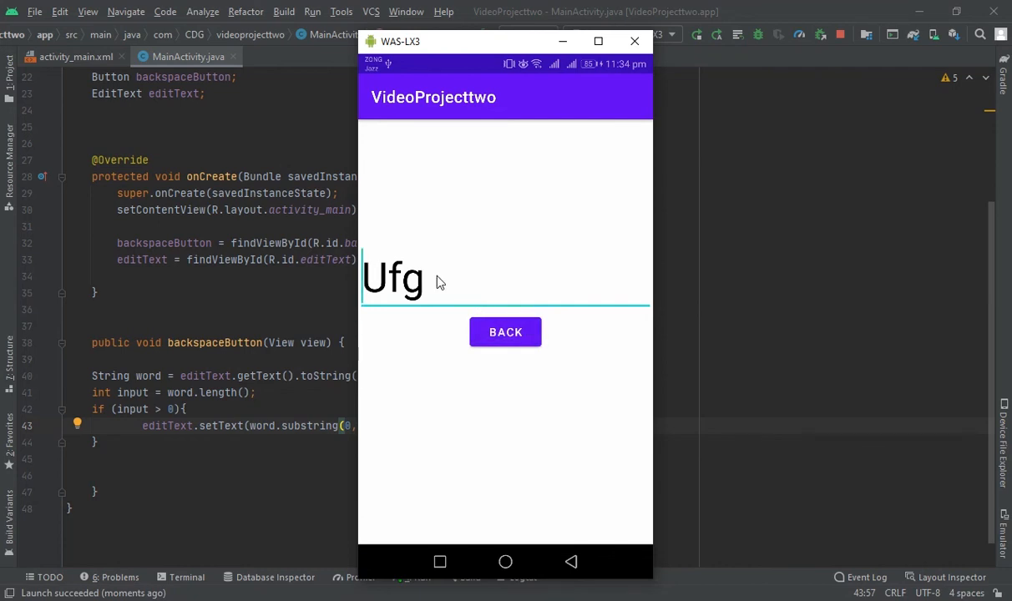
left_click(393, 278)
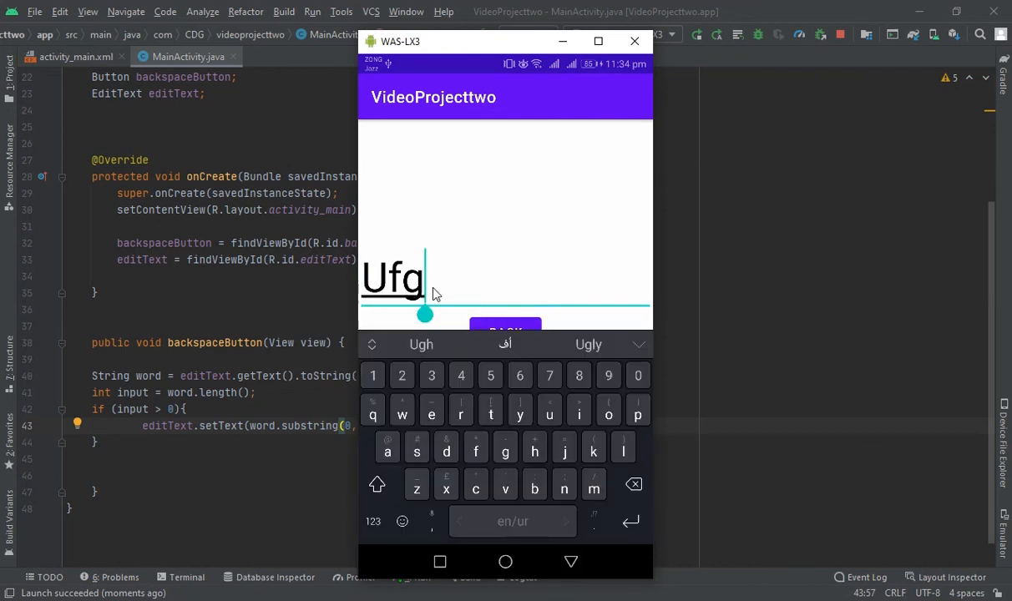